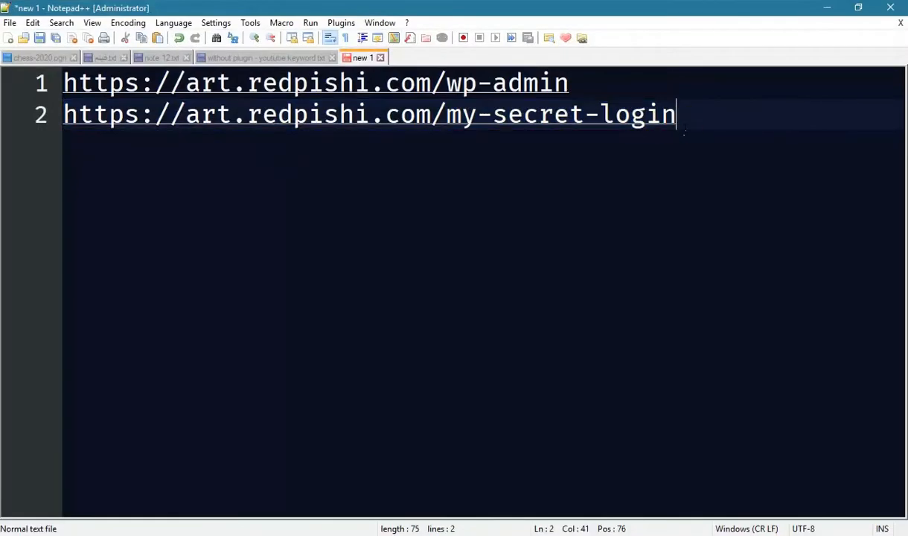
{"action": "type", "text": ".php?redirect_to=https%3A%2F%2Fart.redpishi.com%2Fwp-admin%2F&reauth=1"}
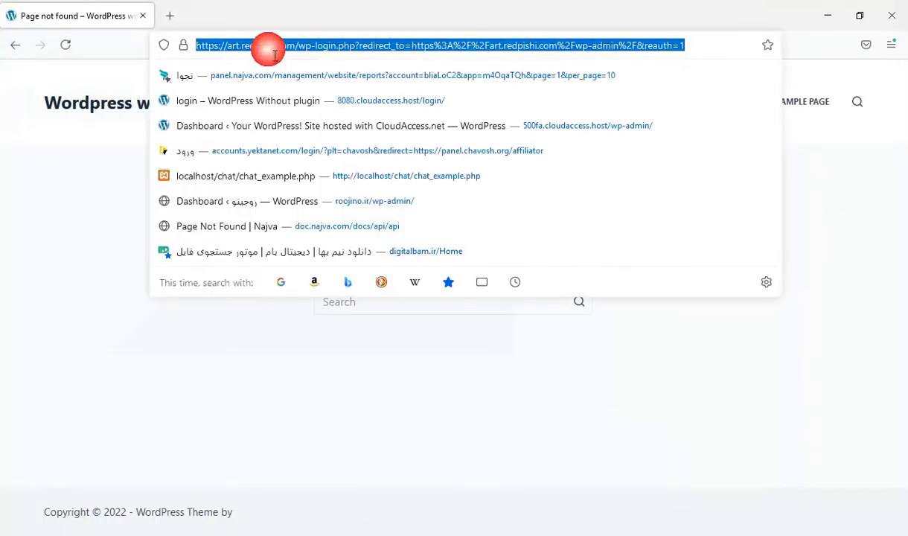
{"action": "type", "text": "https://art.redpishi.com/my-secret-login.php"}
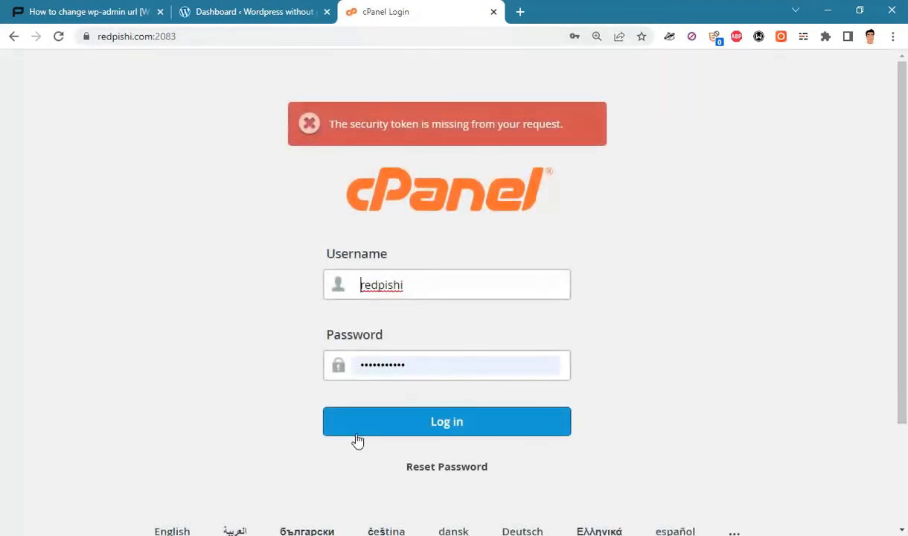
Log in to the cPanel hosting account and launch File Manager from FILES
{"action": "left_click", "coordinate": [446, 421]}
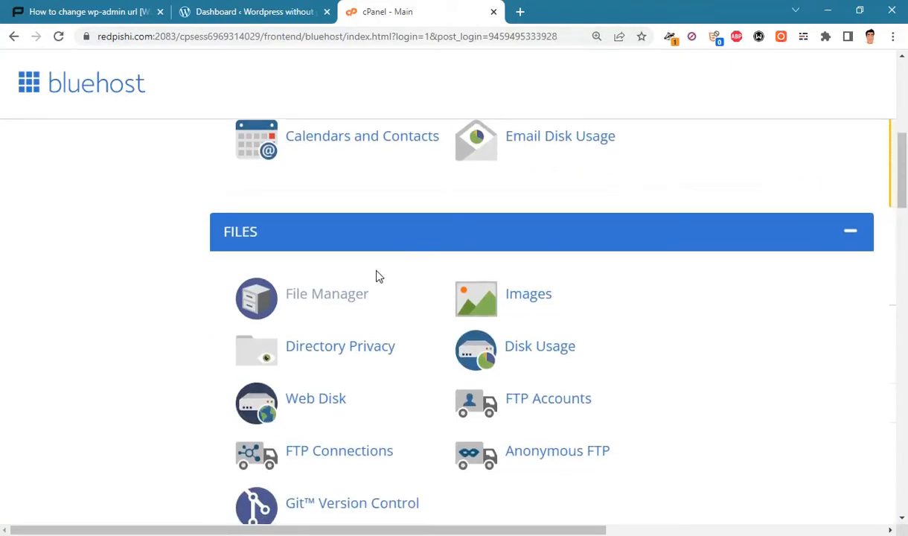
{"action": "left_click", "coordinate": [327, 293]}
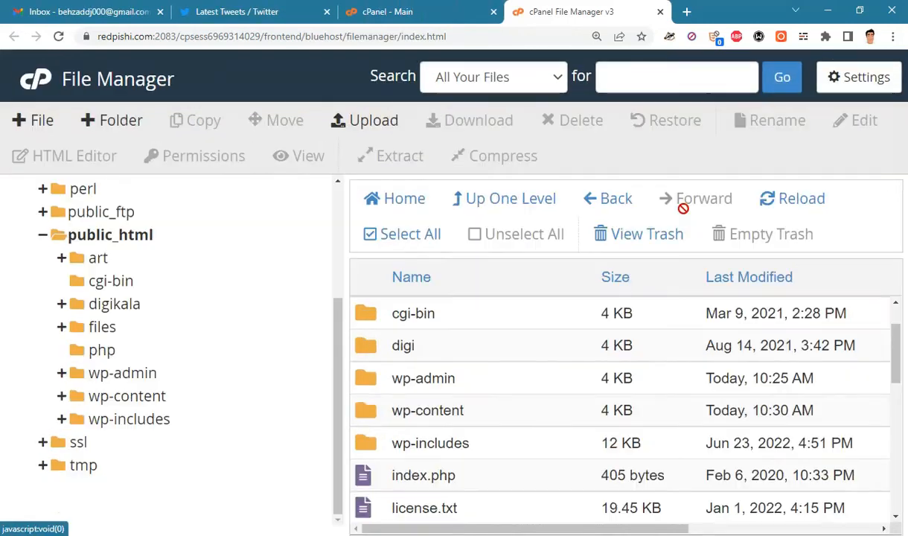
Scroll the public_html/art listing and search the page for the login file
{"action": "scroll", "scroll_direction": "down", "scroll_amount": 3}
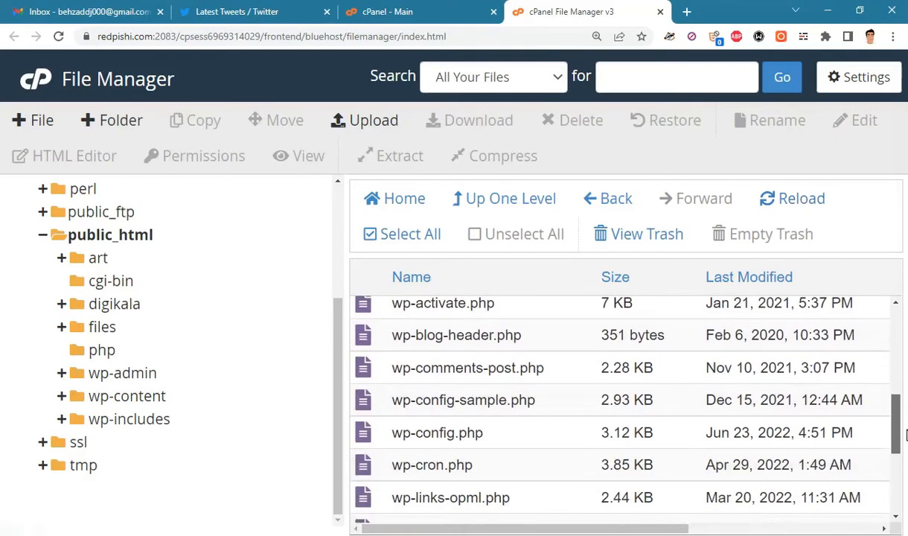
{"action": "scroll", "scroll_direction": "down", "scroll_amount": 3}
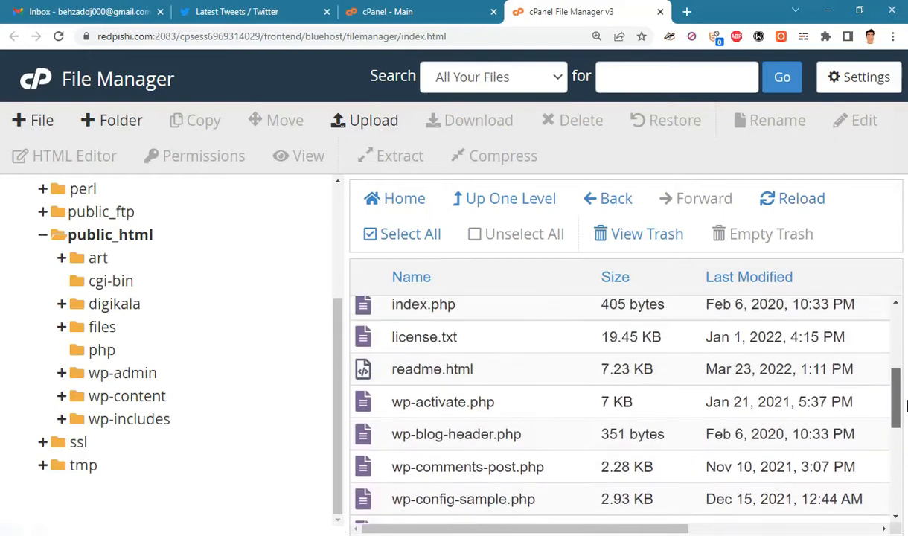
{"action": "key", "text": "ctrl+f"}
{"action": "type", "text": "login"}
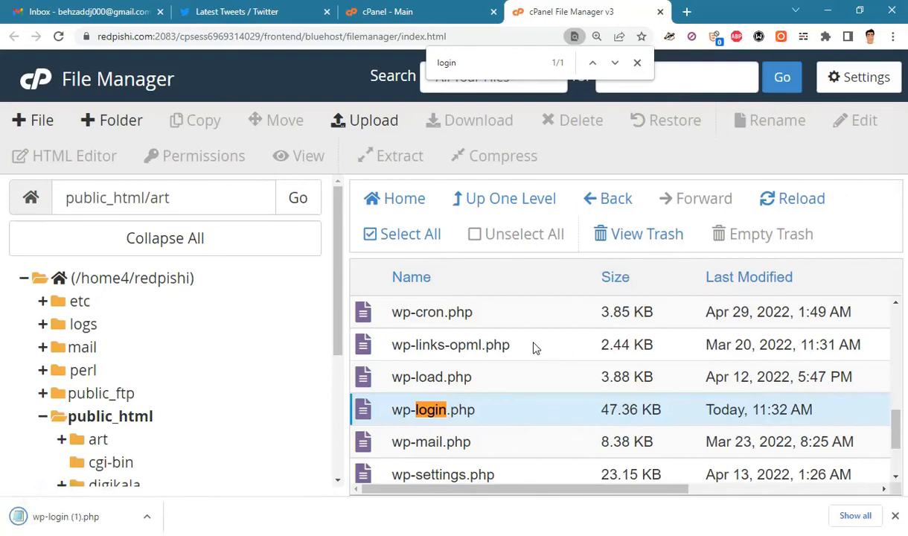
{"action": "mouse_move", "coordinate": [435, 391]}
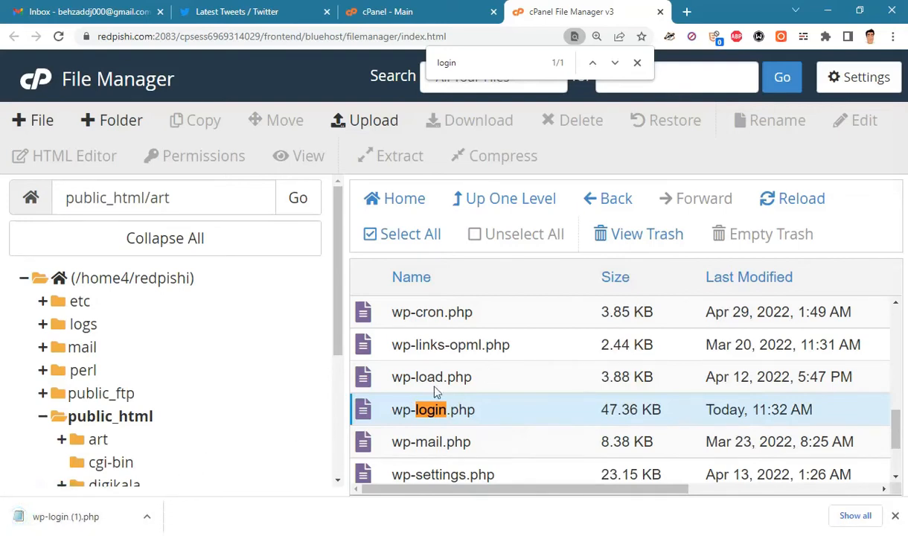
{"action": "mouse_move", "coordinate": [481, 393]}
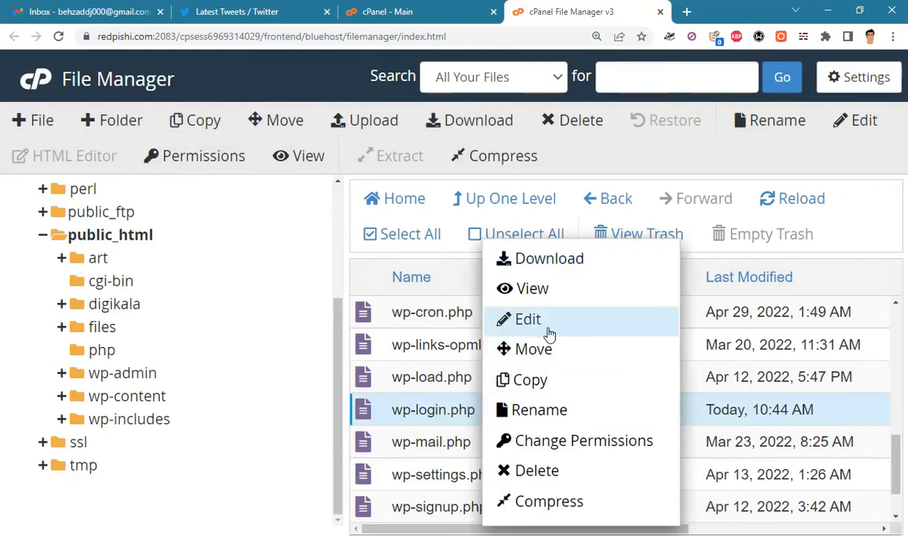
{"action": "mouse_move", "coordinate": [549, 320]}
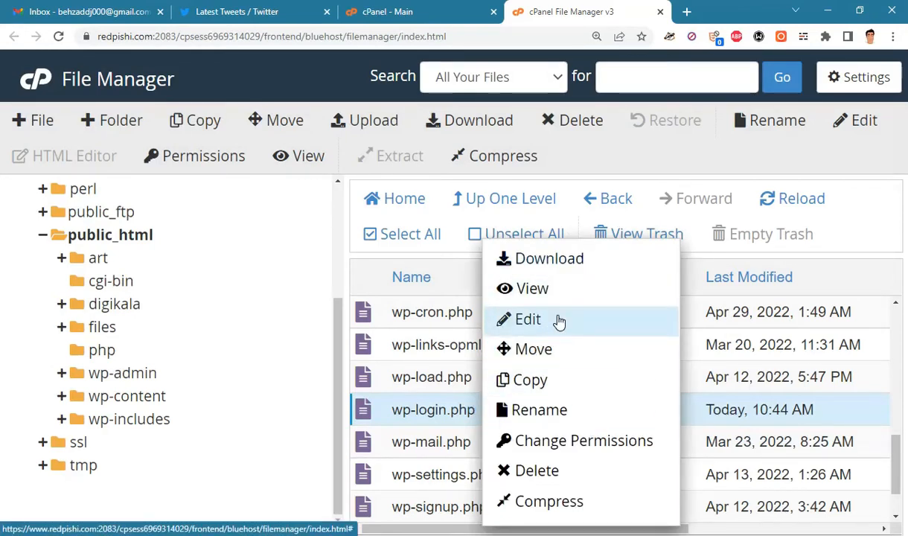
Rename wp-login.php to my-secret-login.php and select the renamed file in the listing
{"action": "left_click", "coordinate": [539, 409]}
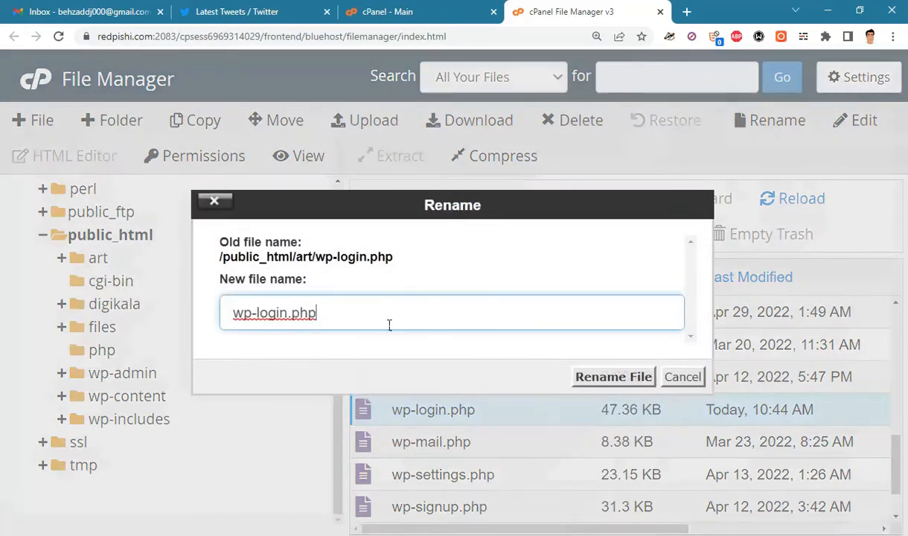
{"action": "double_click", "coordinate": [259, 311]}
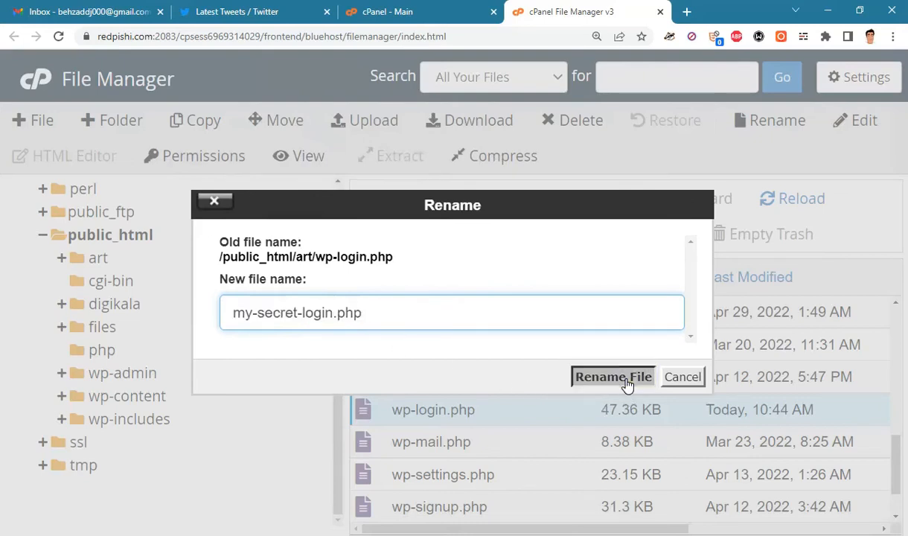
{"action": "left_click", "coordinate": [612, 376]}
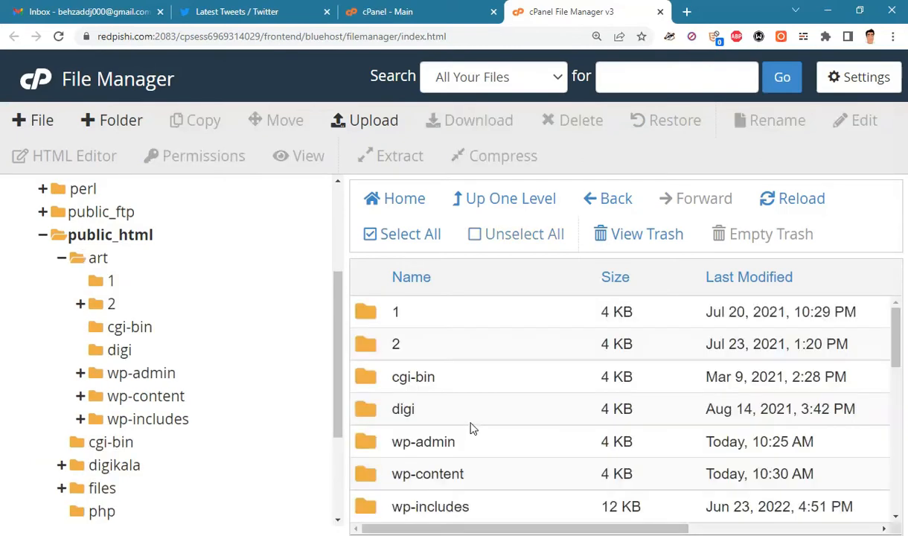
{"action": "scroll", "scroll_direction": "down", "scroll_amount": 3}
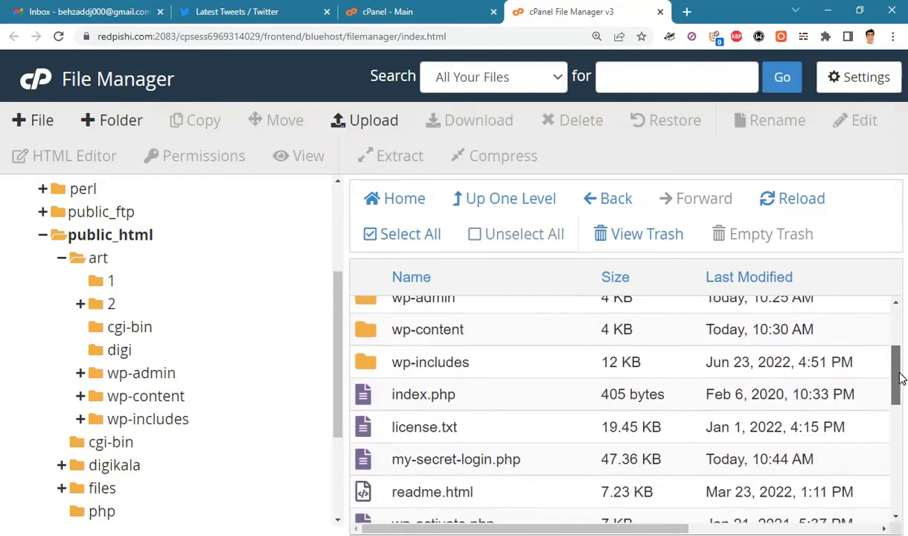
{"action": "left_click", "coordinate": [456, 429]}
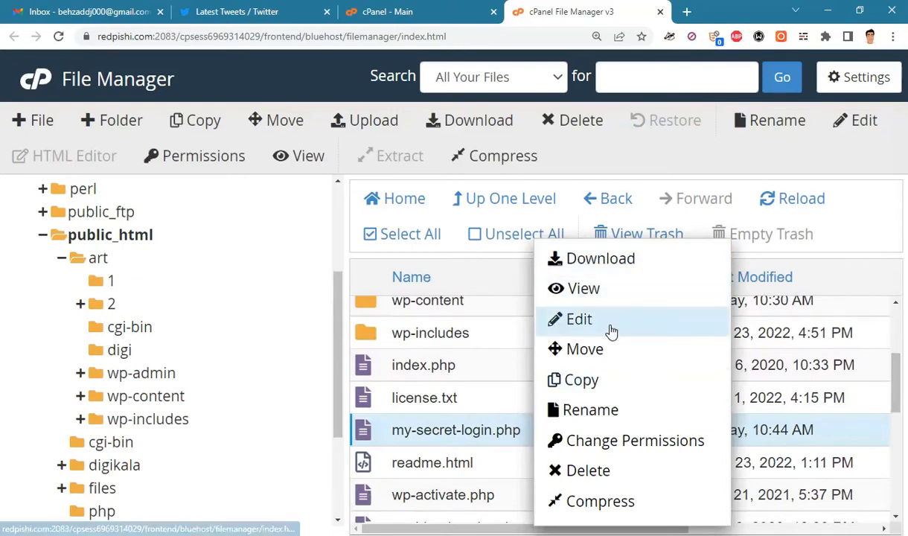
Choose Edit on my-secret-login.php and confirm the encoding dialog to reach the code editor
{"action": "left_click", "coordinate": [579, 319]}
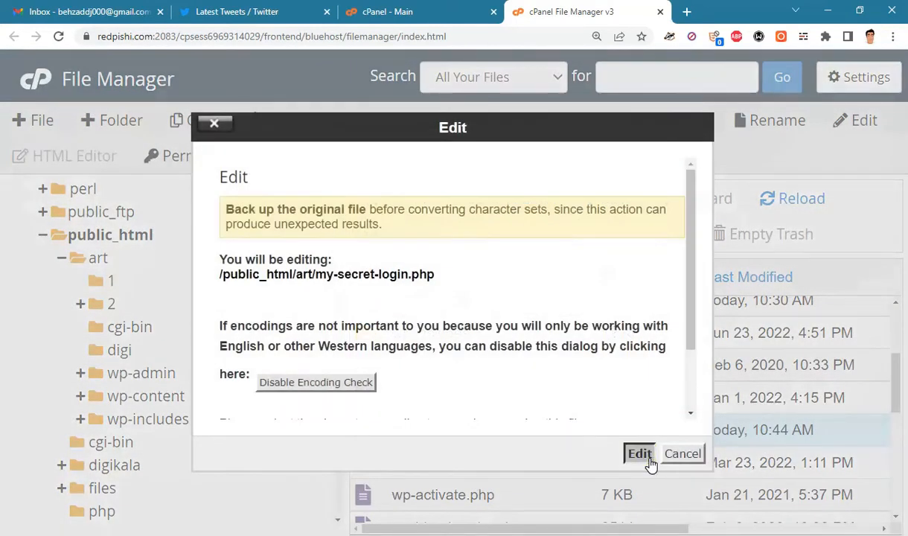
{"action": "left_click", "coordinate": [639, 453]}
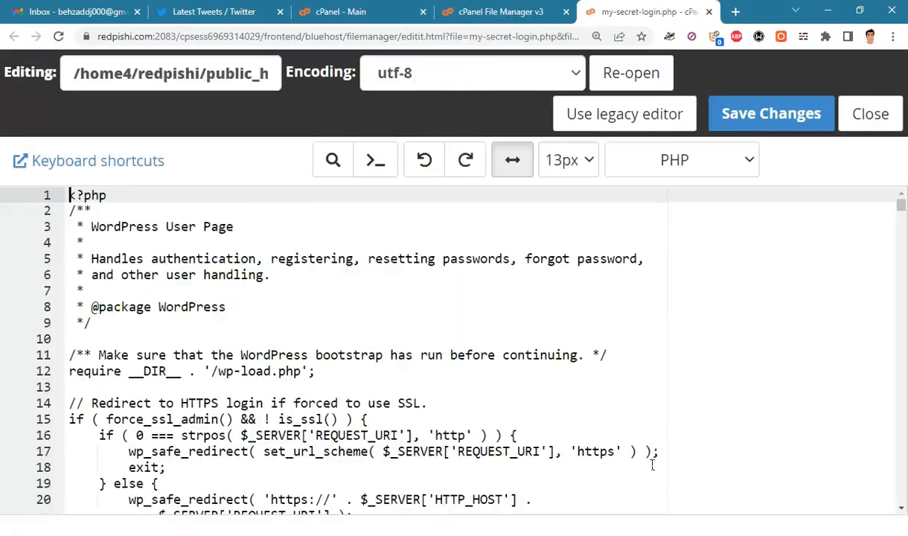
Replace all wp-login.php occurrences with my-secret-login.php and save the file
{"action": "left_click", "coordinate": [414, 309]}
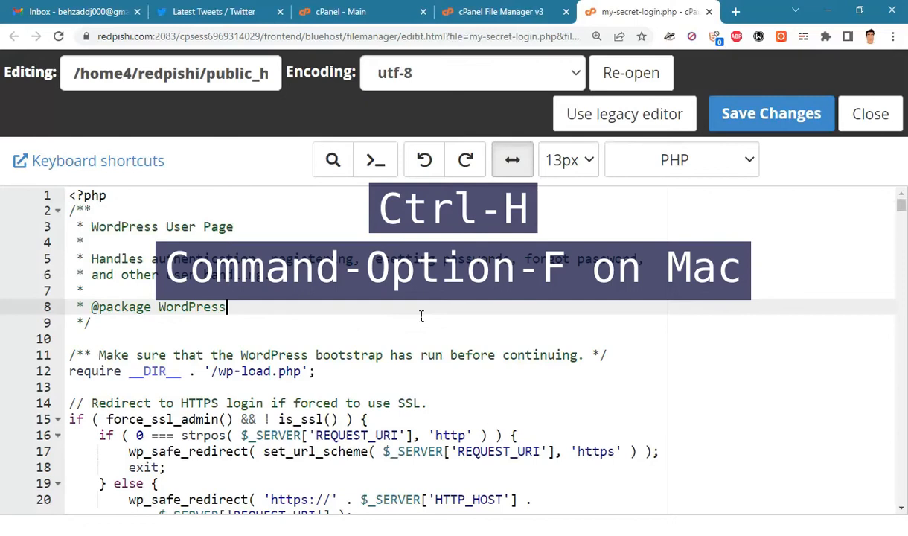
{"action": "key", "text": "ctrl+h"}
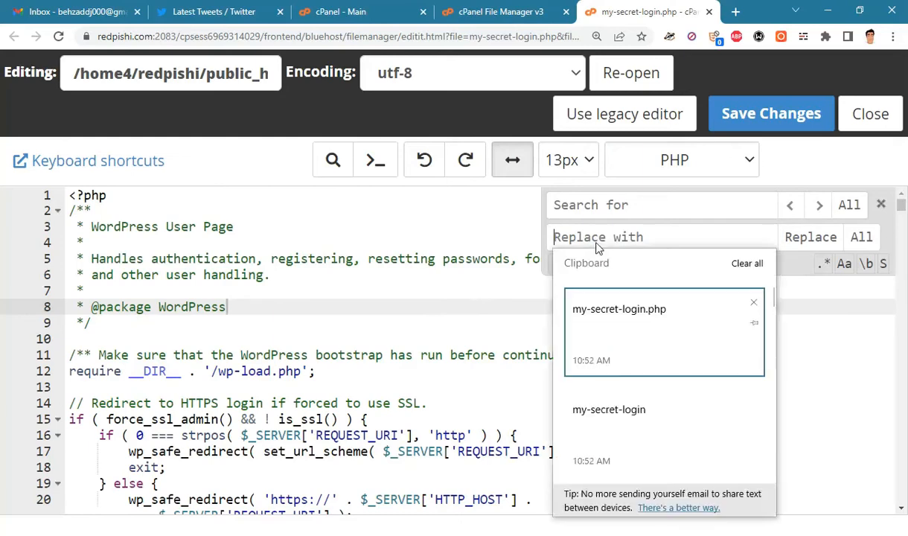
{"action": "left_click", "coordinate": [618, 309]}
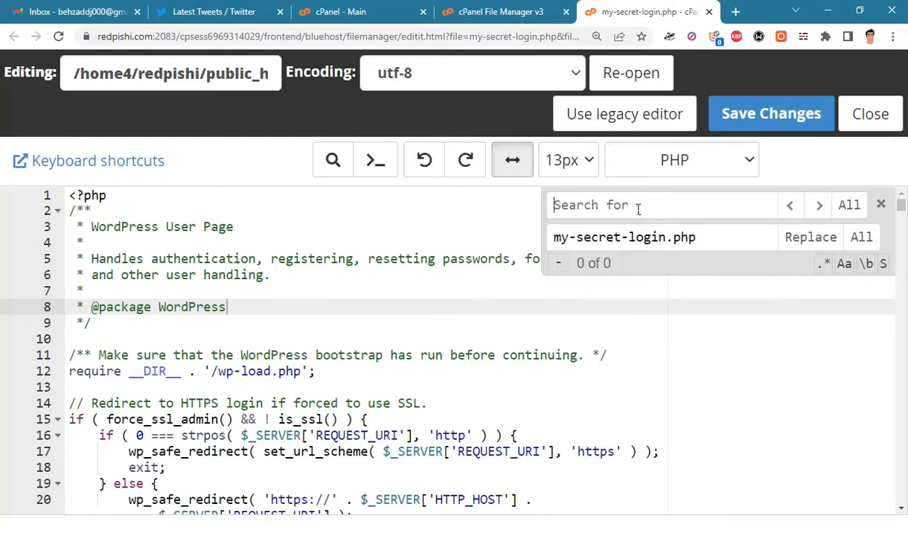
{"action": "type", "text": "wp-login.php"}
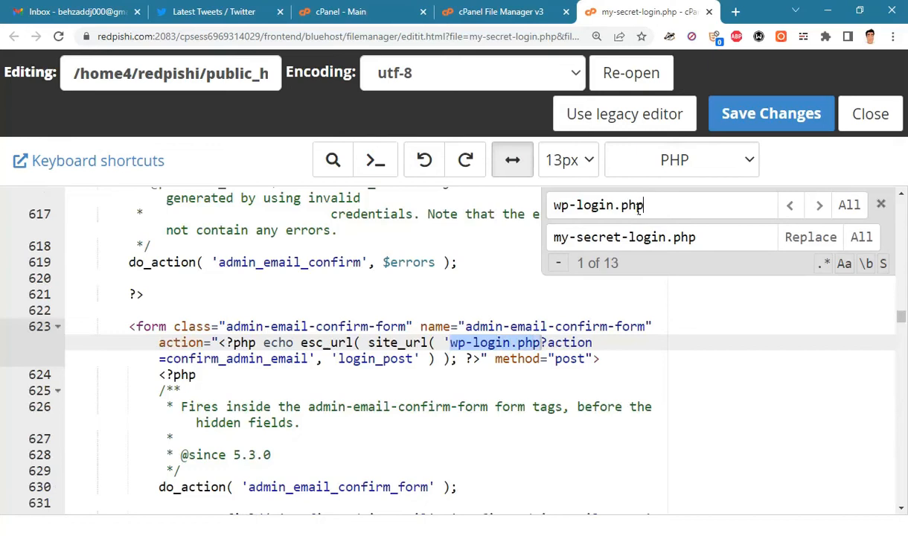
{"action": "mouse_move", "coordinate": [861, 236]}
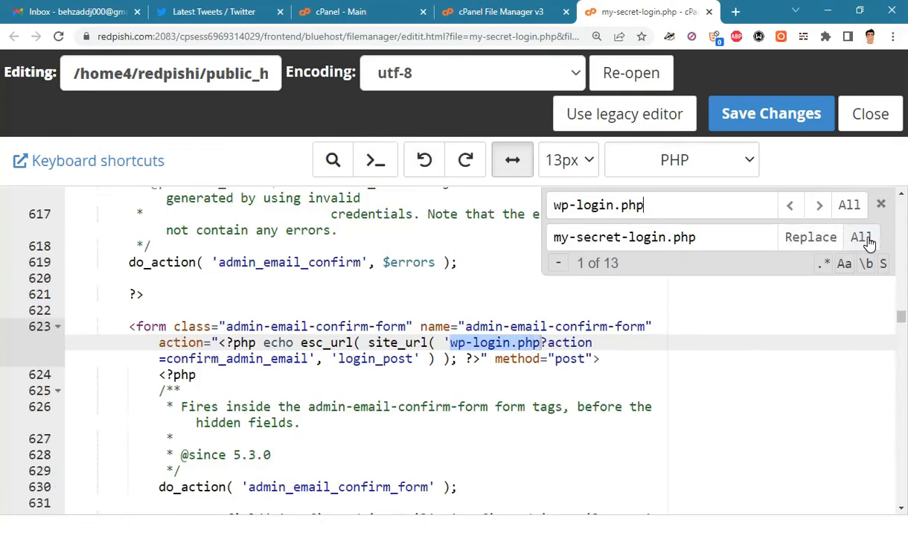
{"action": "left_click", "coordinate": [770, 113]}
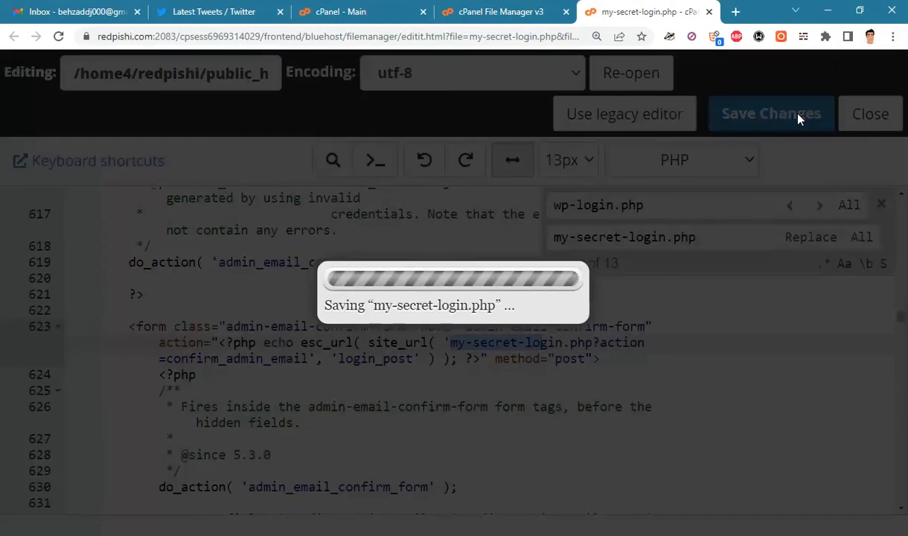
{"action": "left_click", "coordinate": [770, 113]}
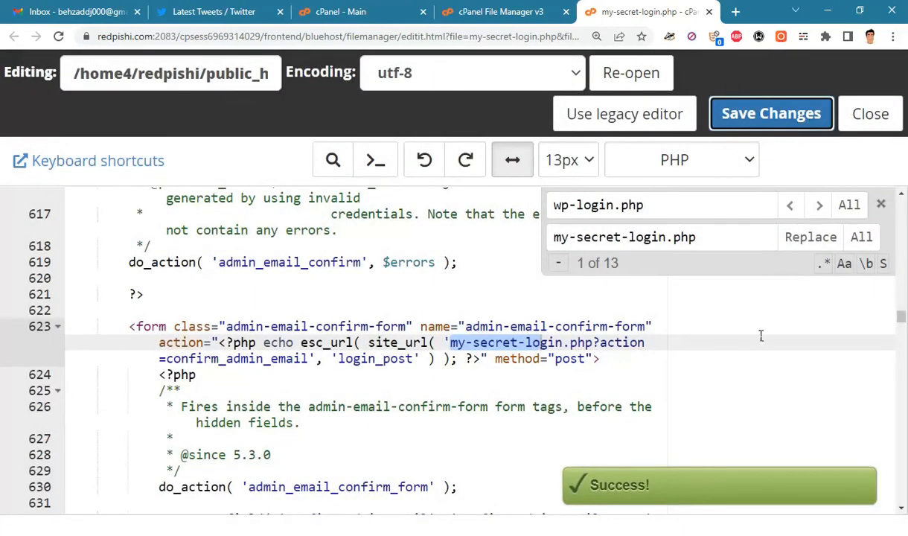
{"action": "left_click", "coordinate": [892, 36]}
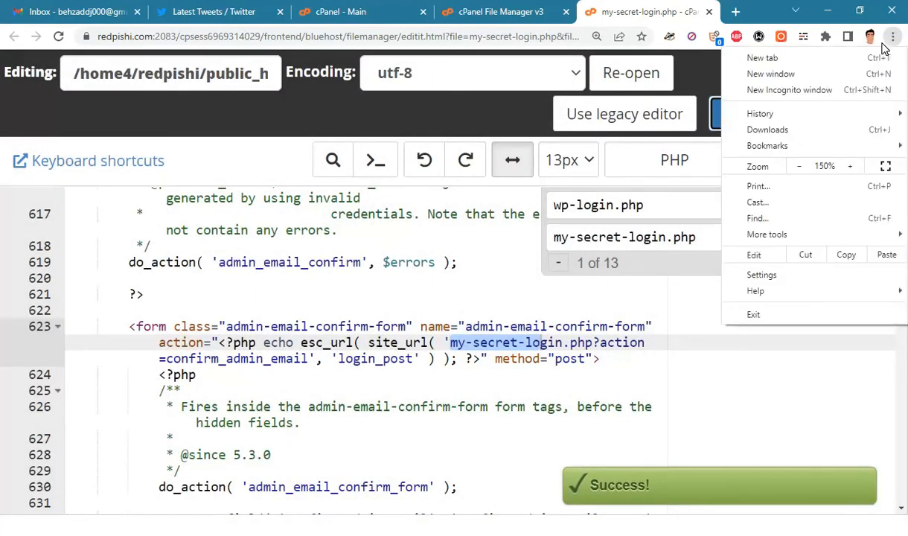
Load art.redpishi.com/wp-admin in an incognito window, then copy the new login URL from the notes
{"action": "left_click", "coordinate": [788, 89]}
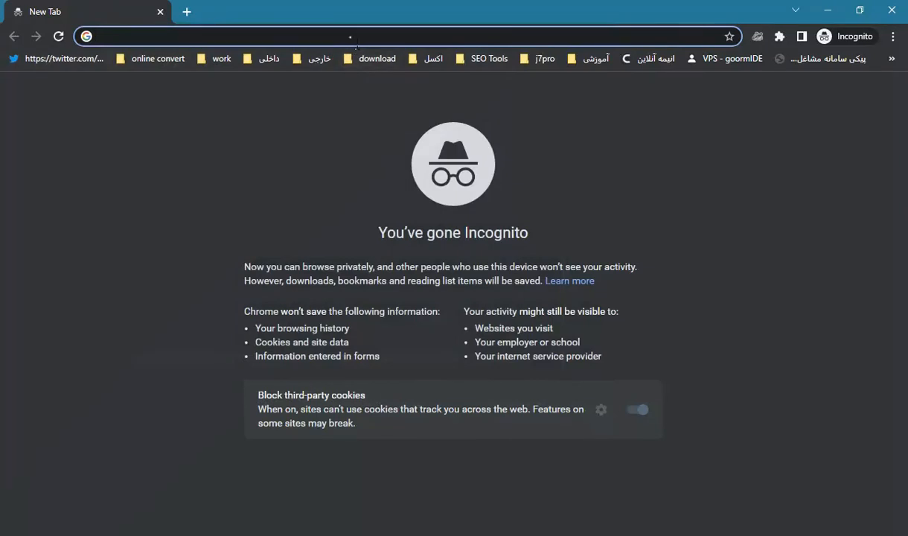
{"action": "type", "text": "art.redpishi.com/wp-admin"}
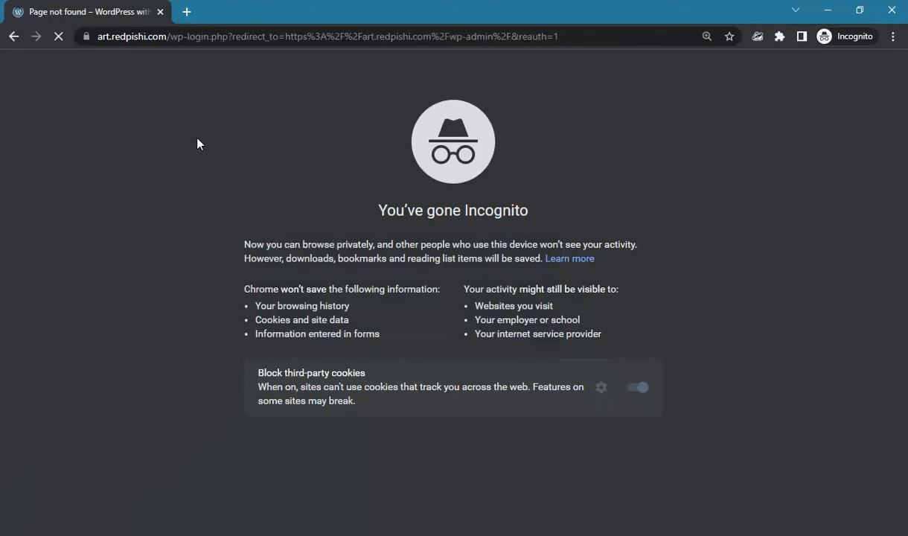
{"action": "left_click", "coordinate": [59, 36]}
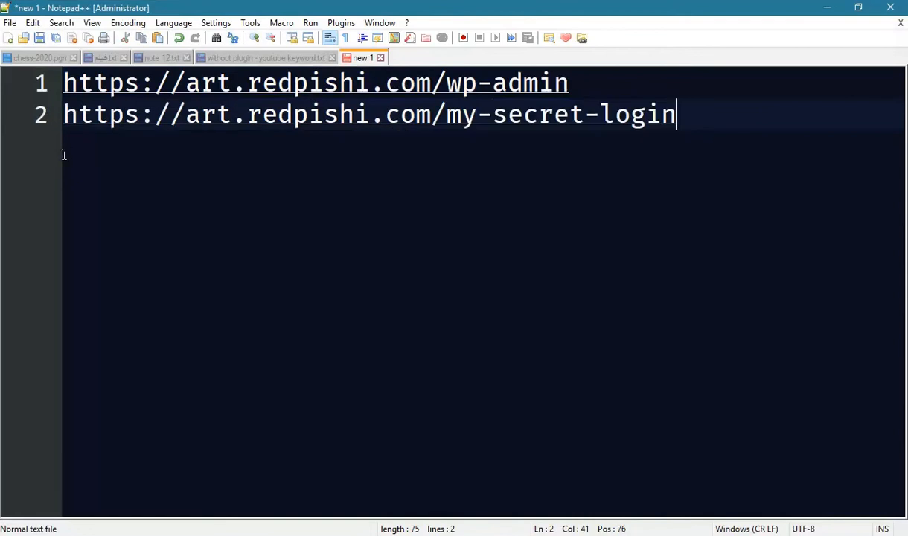
{"action": "right_click", "coordinate": [369, 114]}
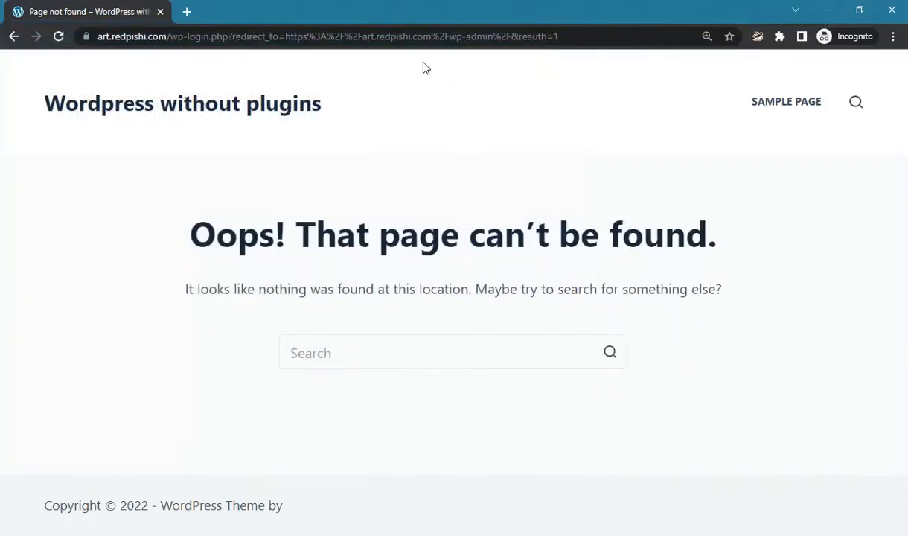
{"action": "left_click", "coordinate": [327, 36]}
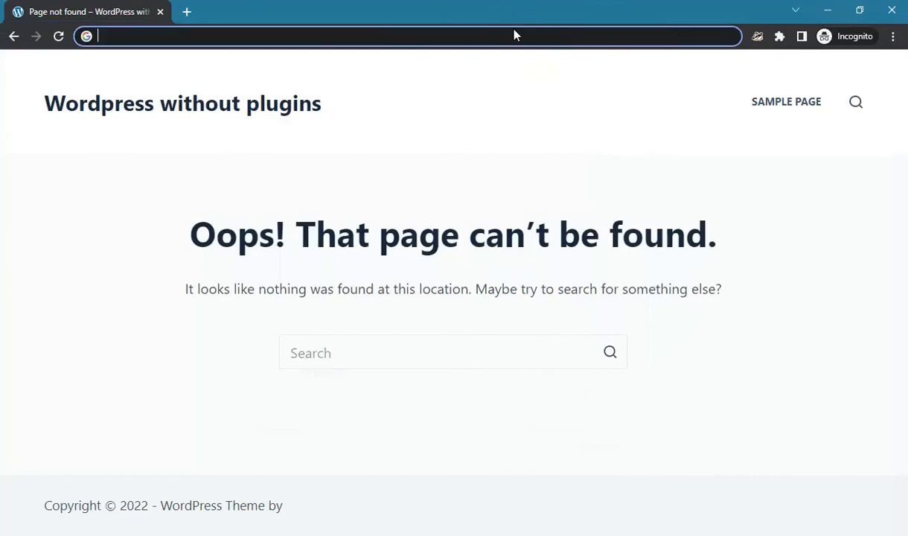
{"action": "type", "text": "https://art.redpishi.com/my-secret-login"}
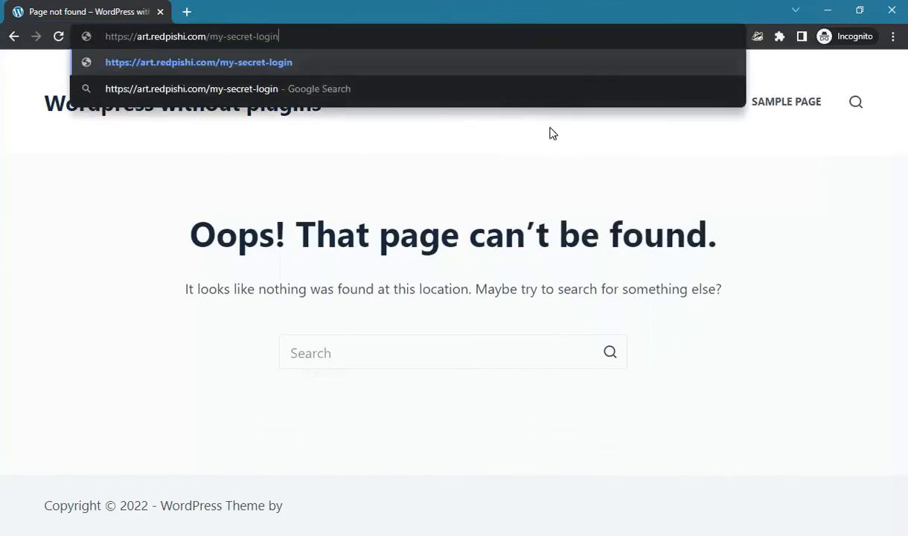
{"action": "type", "text": ".php"}
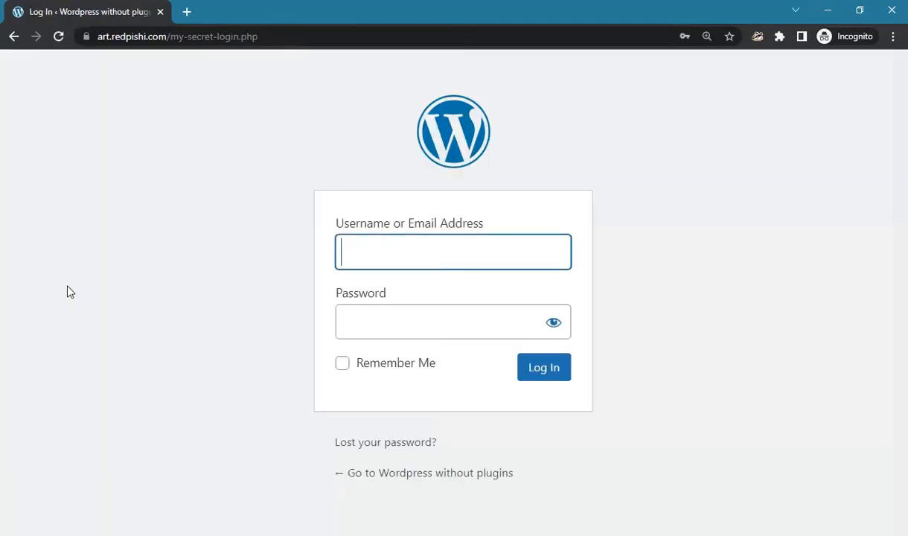
{"action": "left_click", "coordinate": [452, 252]}
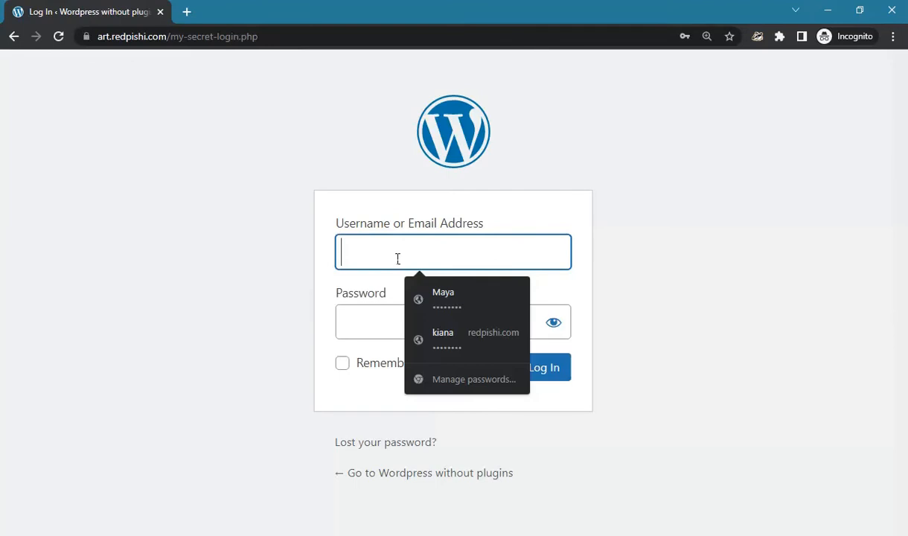
{"action": "left_click", "coordinate": [442, 298]}
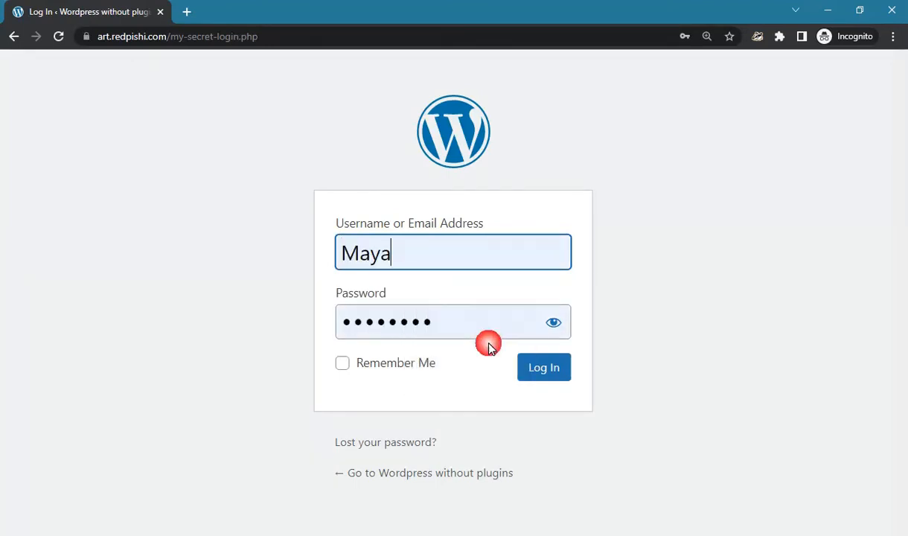
{"action": "left_click", "coordinate": [543, 367]}
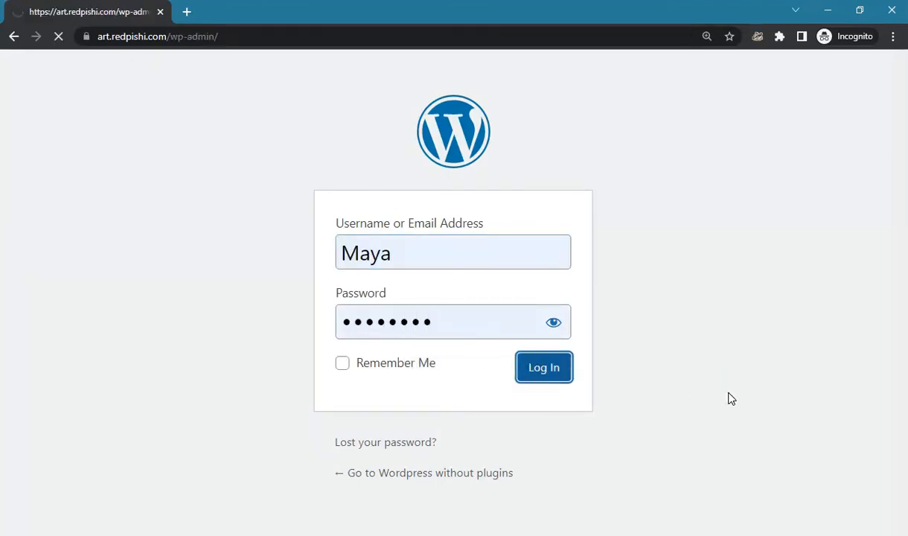
{"action": "left_click", "coordinate": [543, 366]}
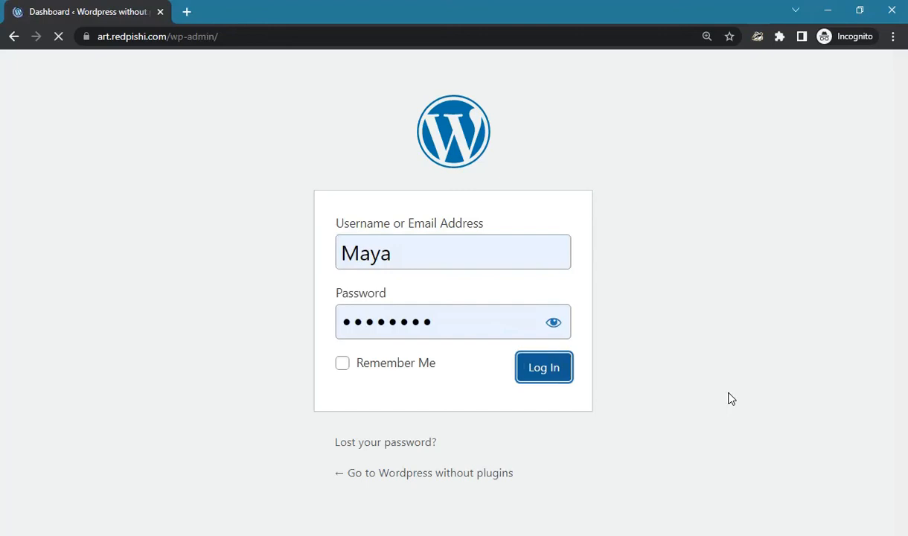
{"action": "left_click", "coordinate": [543, 366]}
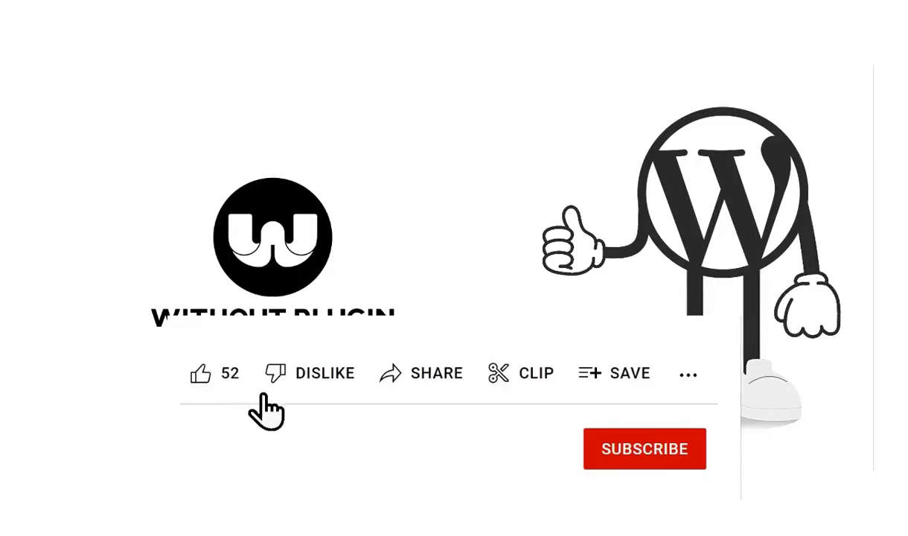
{"action": "left_click", "coordinate": [645, 447]}
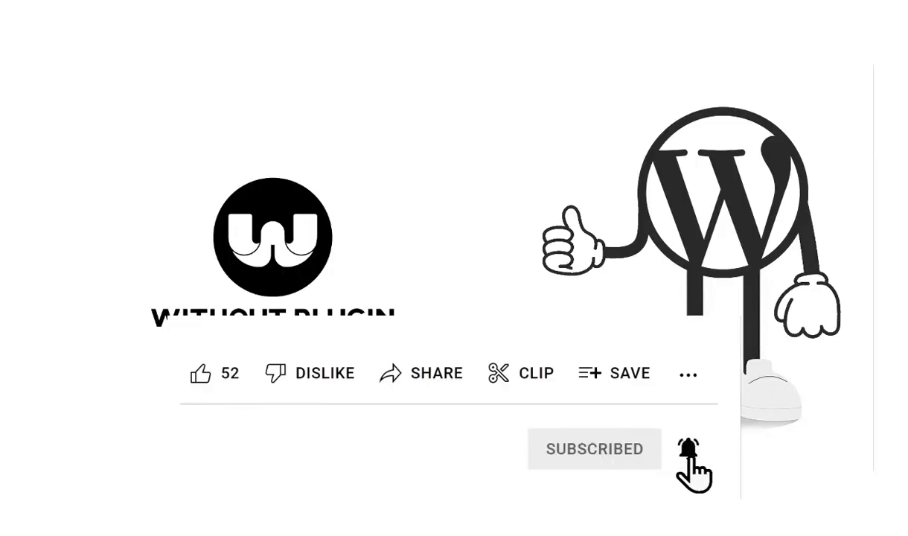